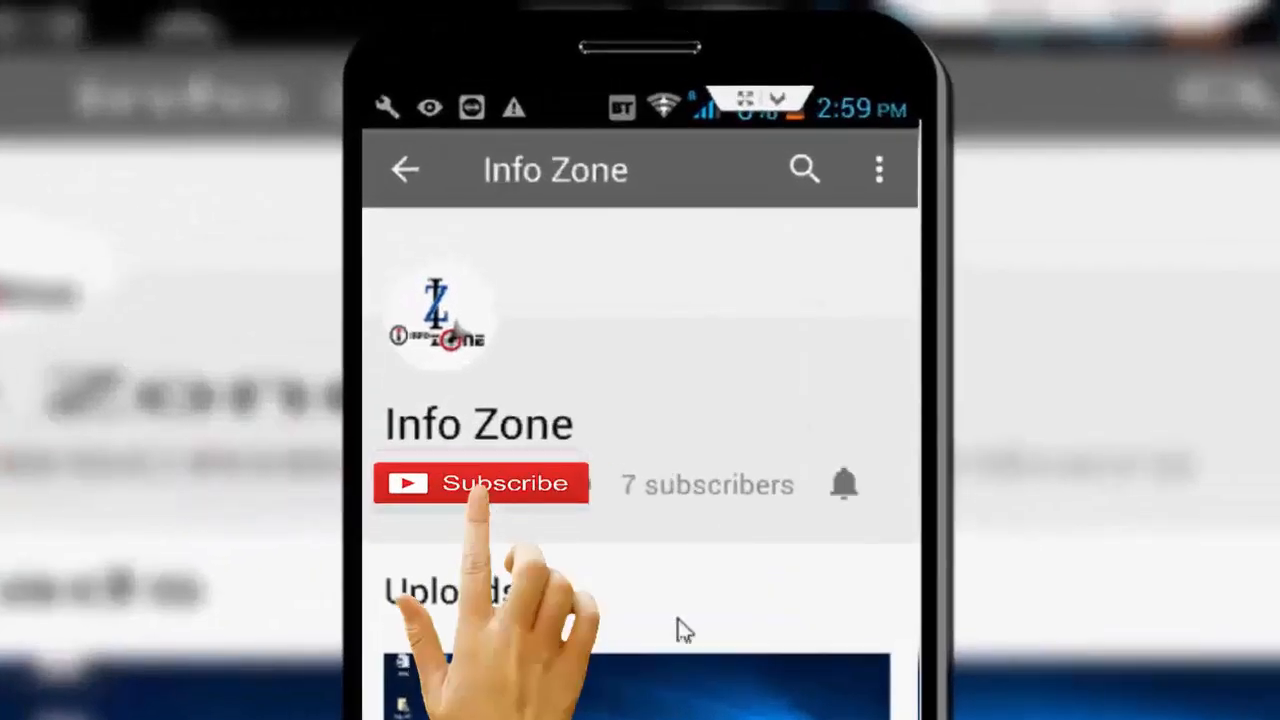
Step: Search the Start menu for 'services' to reach the Services console
left_click(481, 483)
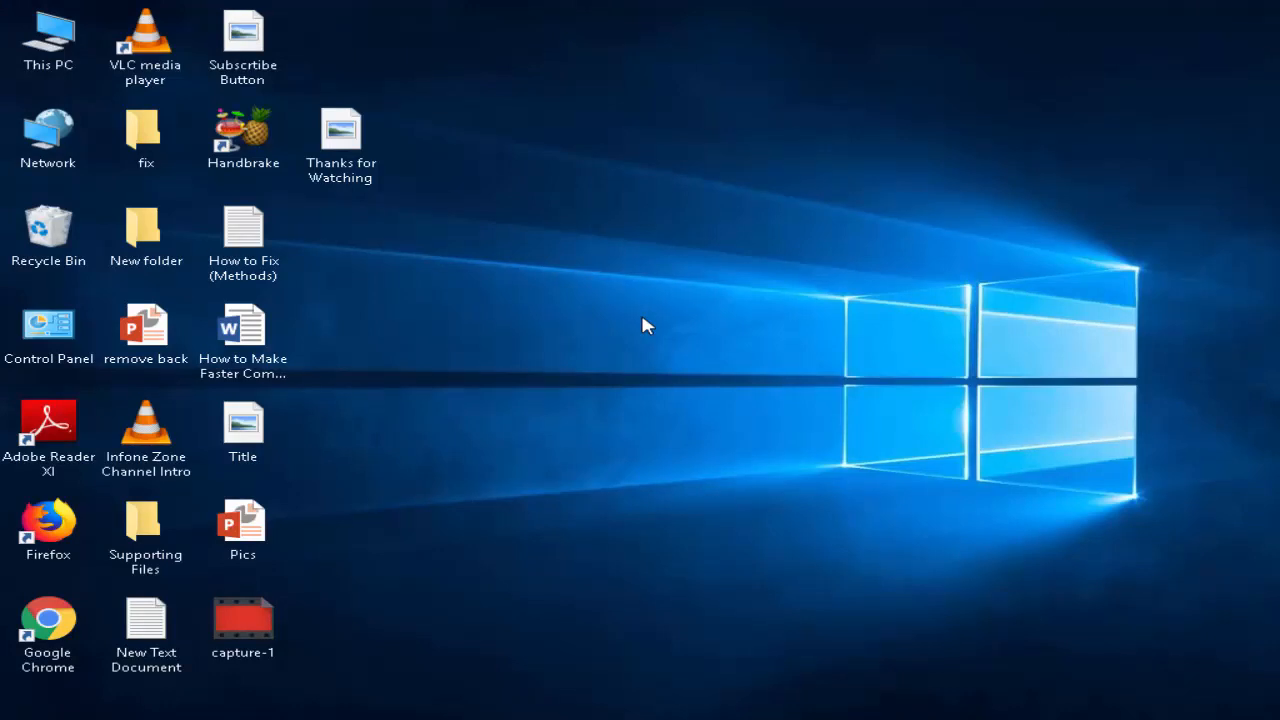
left_click(15, 710)
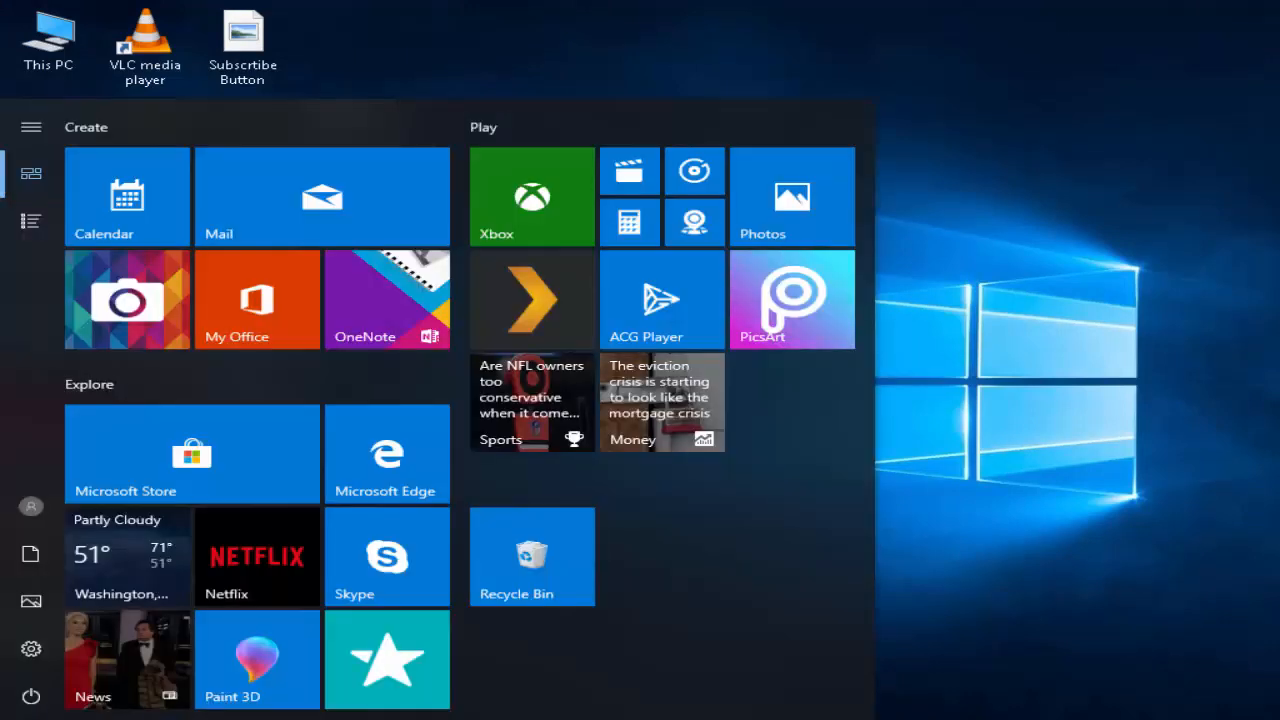
type("servcies")
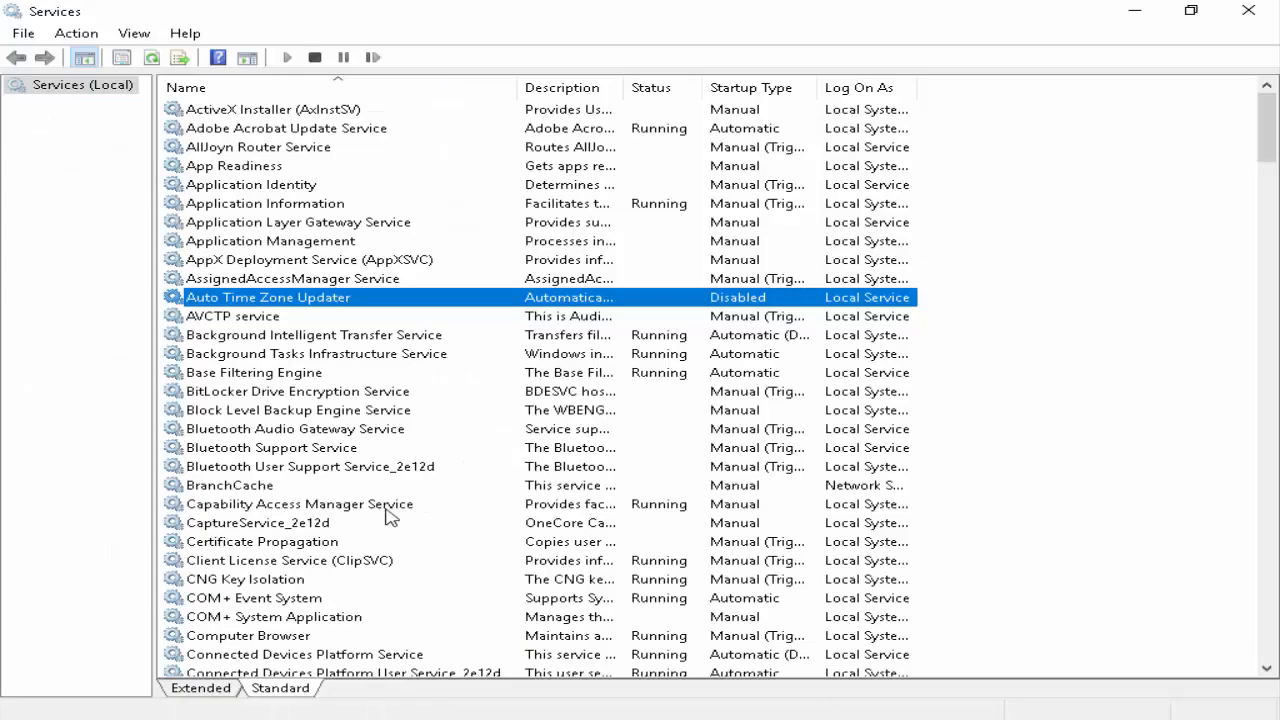
mouse_move(215, 703)
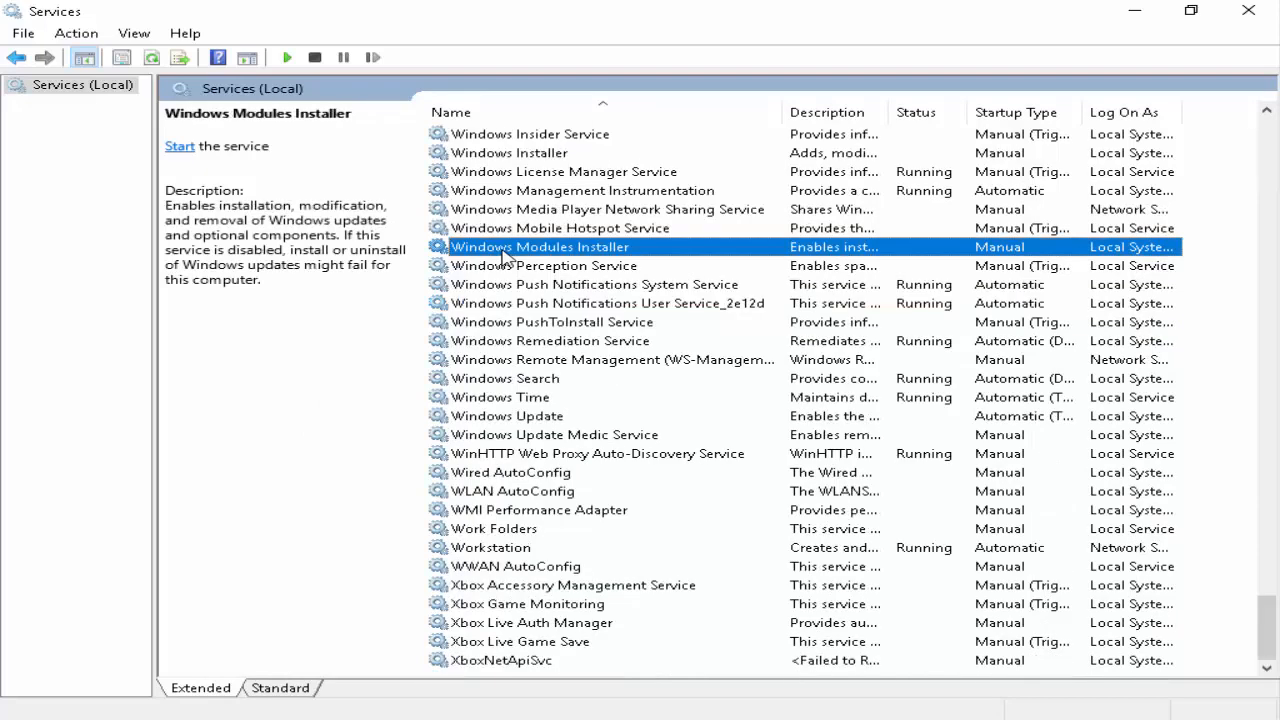
Step: Set Windows Modules Installer's startup type to Automatic and start the service
double_click(539, 246)
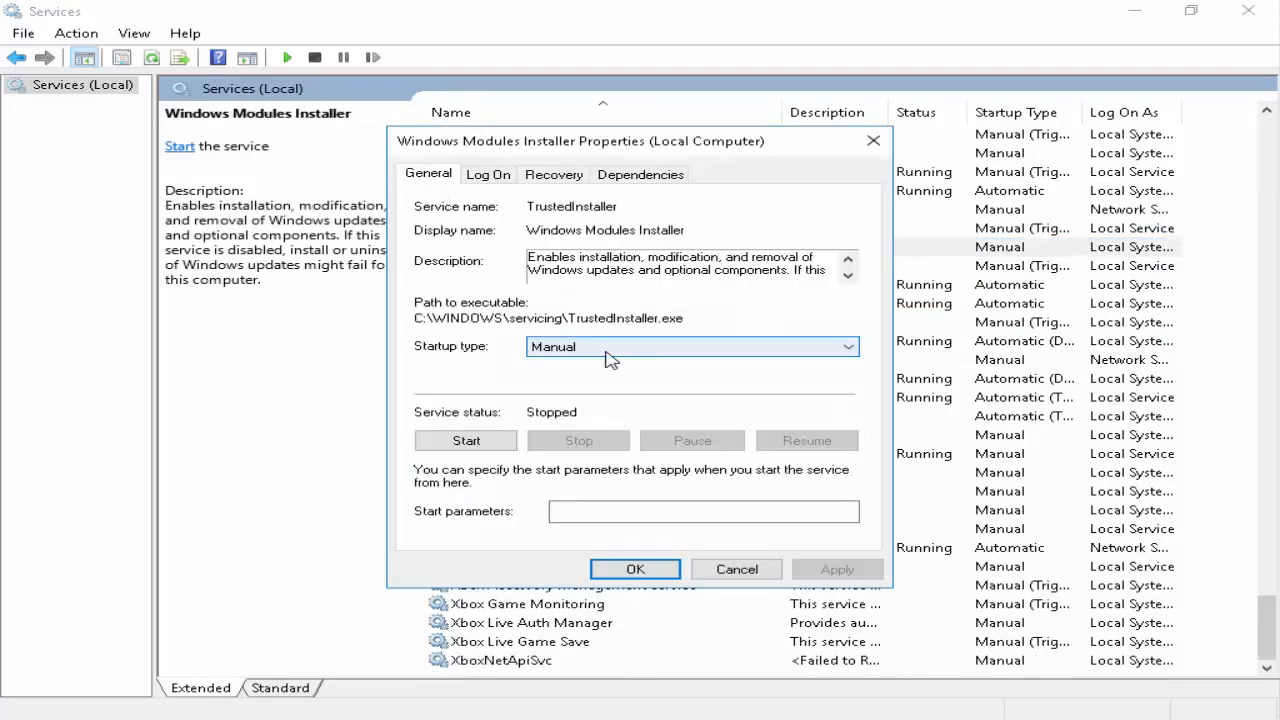
left_click(846, 346)
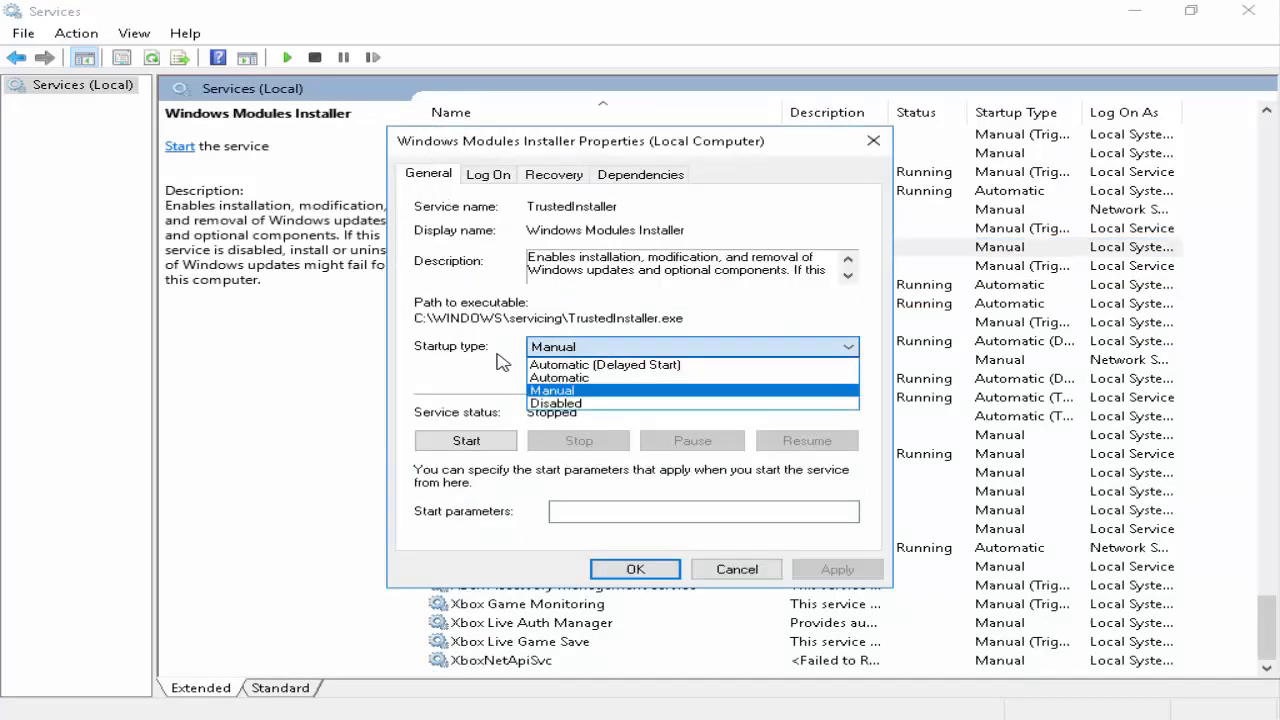
left_click(559, 377)
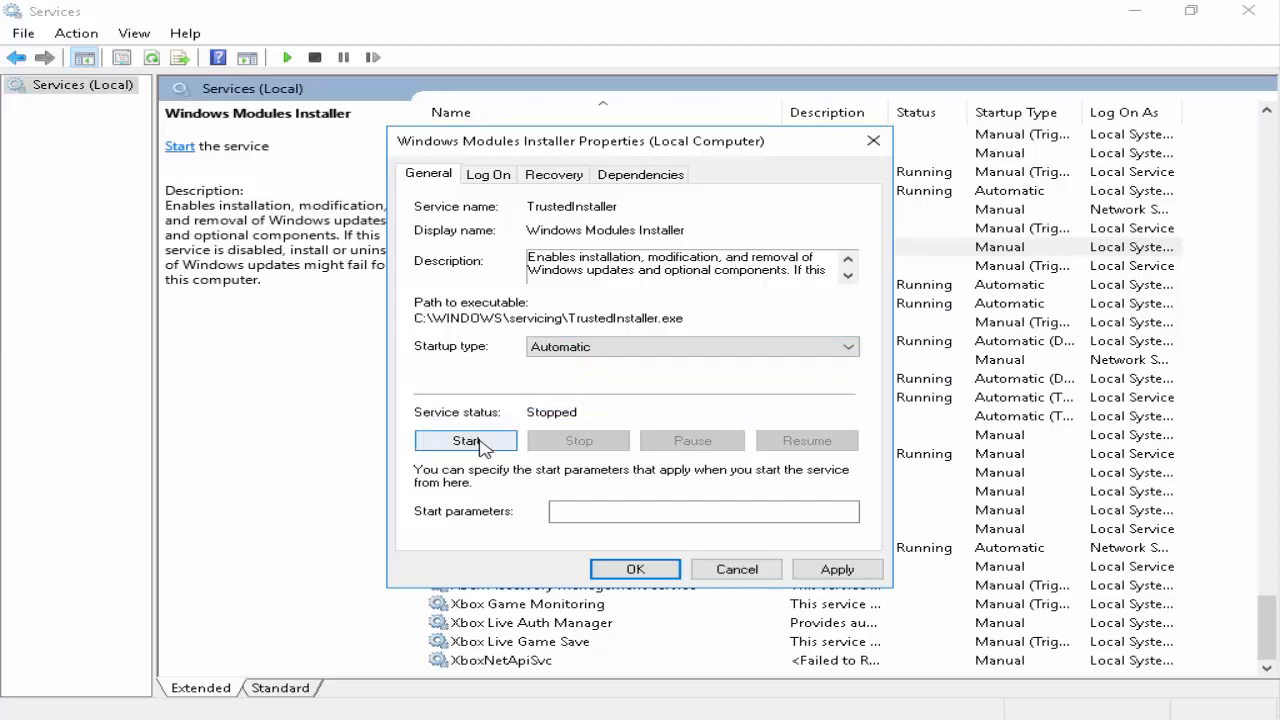
left_click(465, 440)
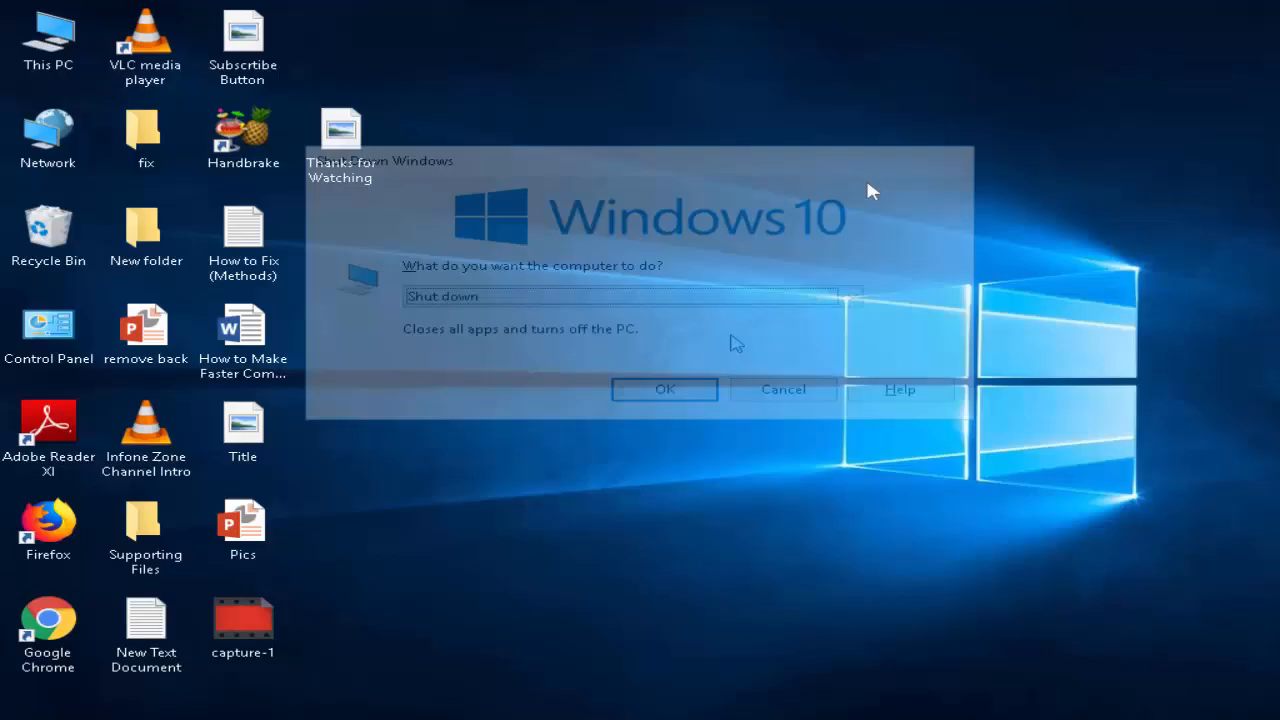
Step: Choose Restart from the shutdown dialog and confirm with OK
left_click(850, 296)
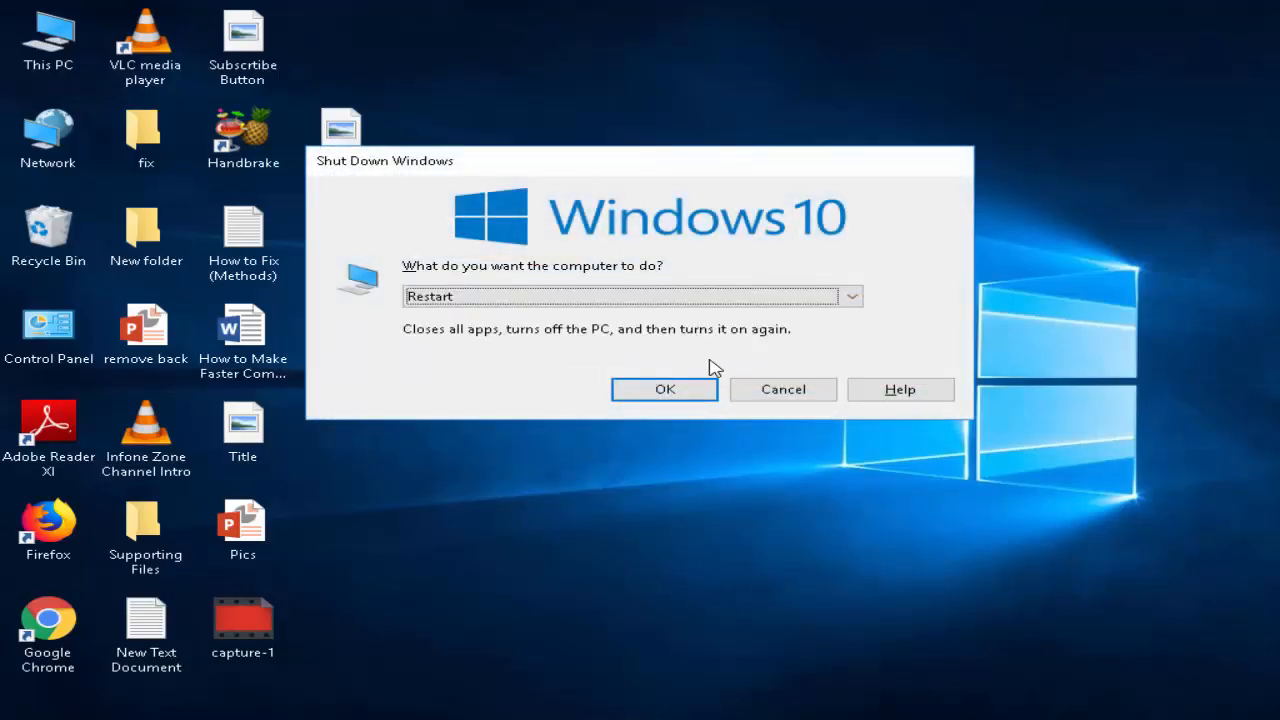
left_click(783, 389)
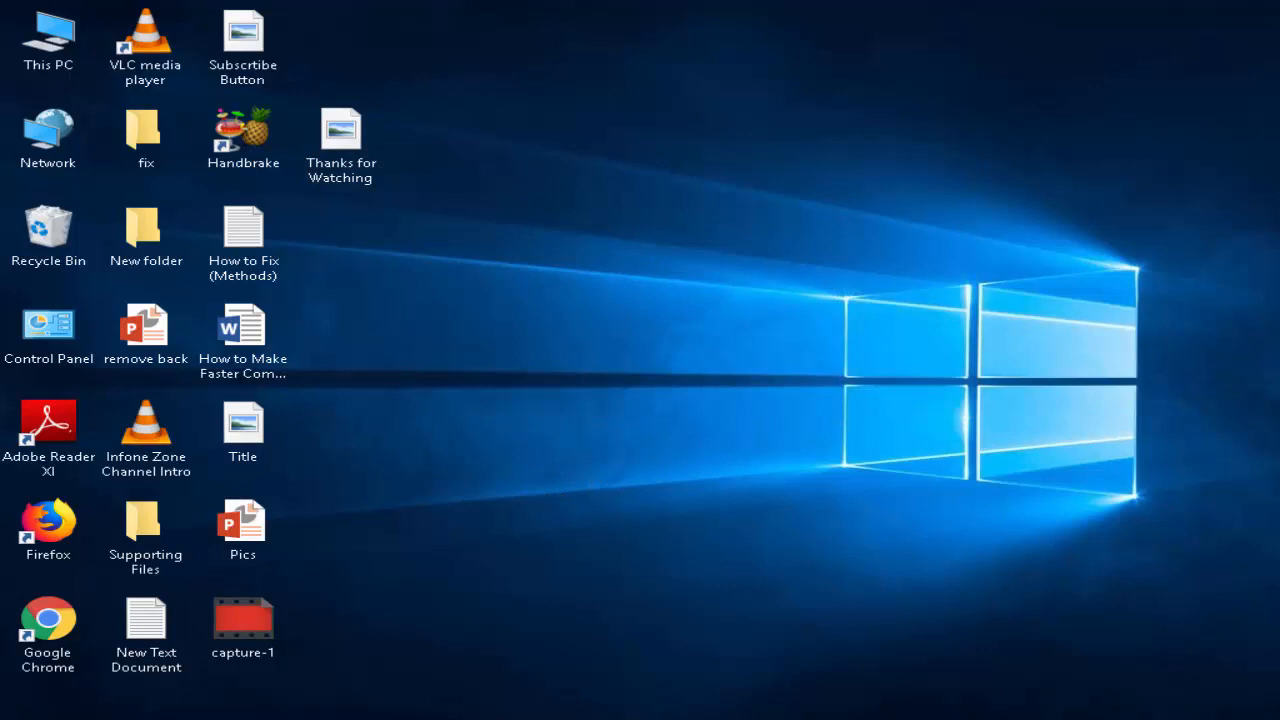
Step: Search 'cmd' and run Command Prompt as administrator
type("cmd")
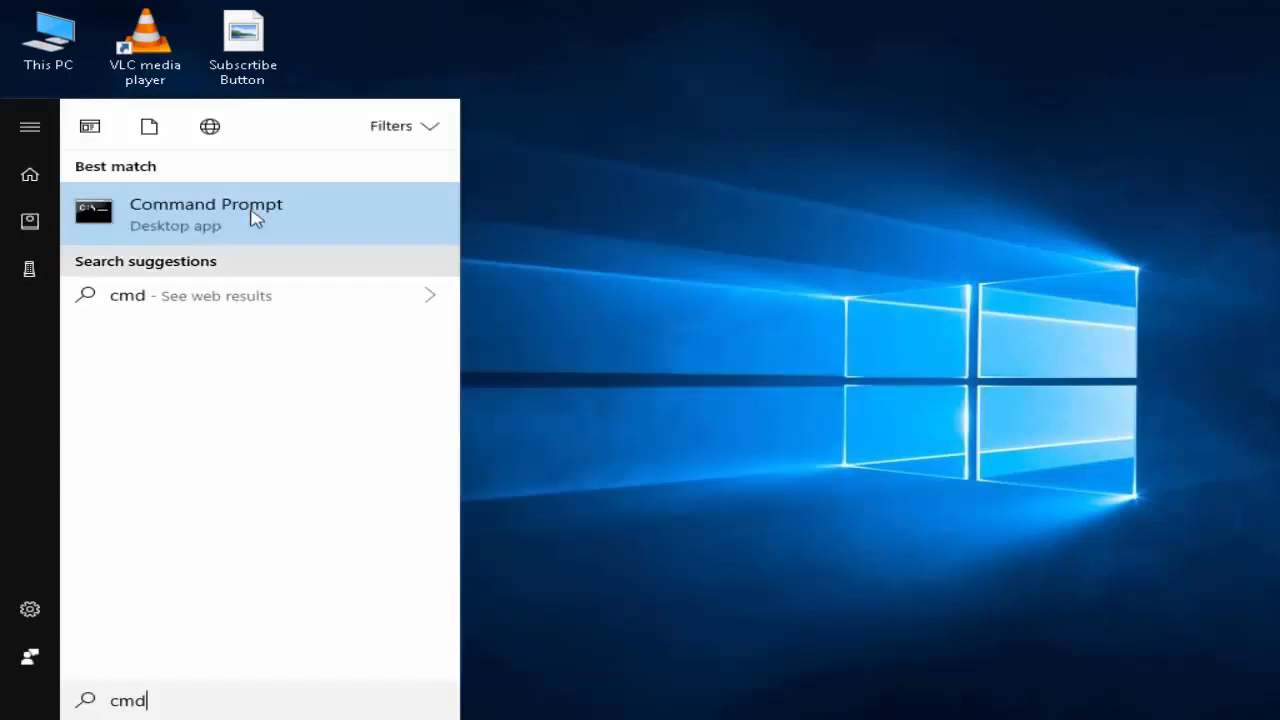
mouse_move(213, 214)
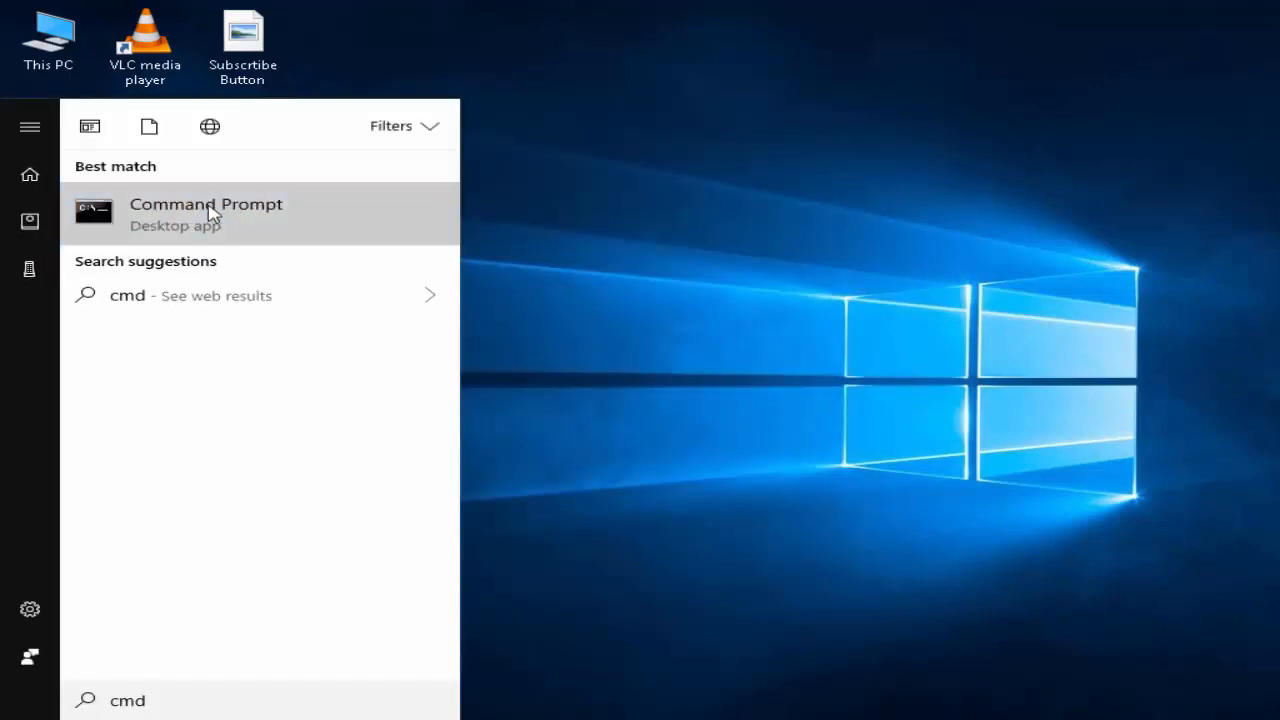
right_click(206, 213)
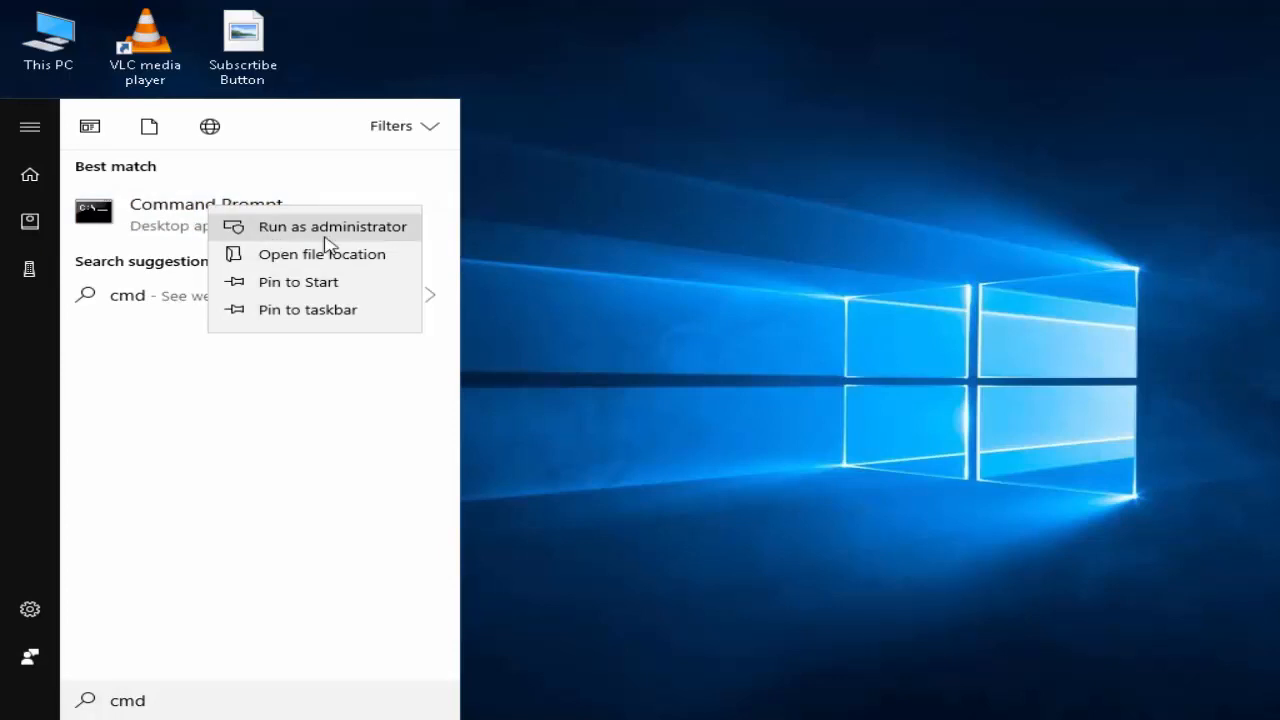
left_click(333, 226)
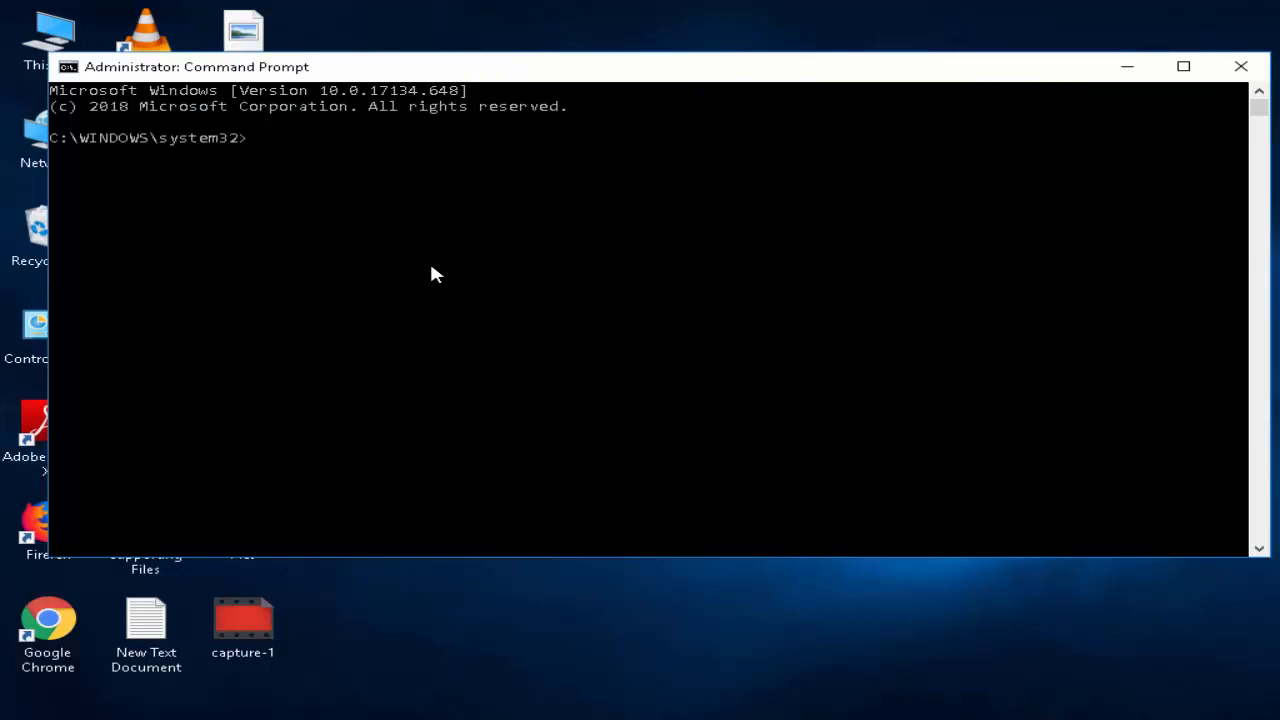
Step: Enter 'sfc /scannow' at the elevated prompt
type("sfc /")
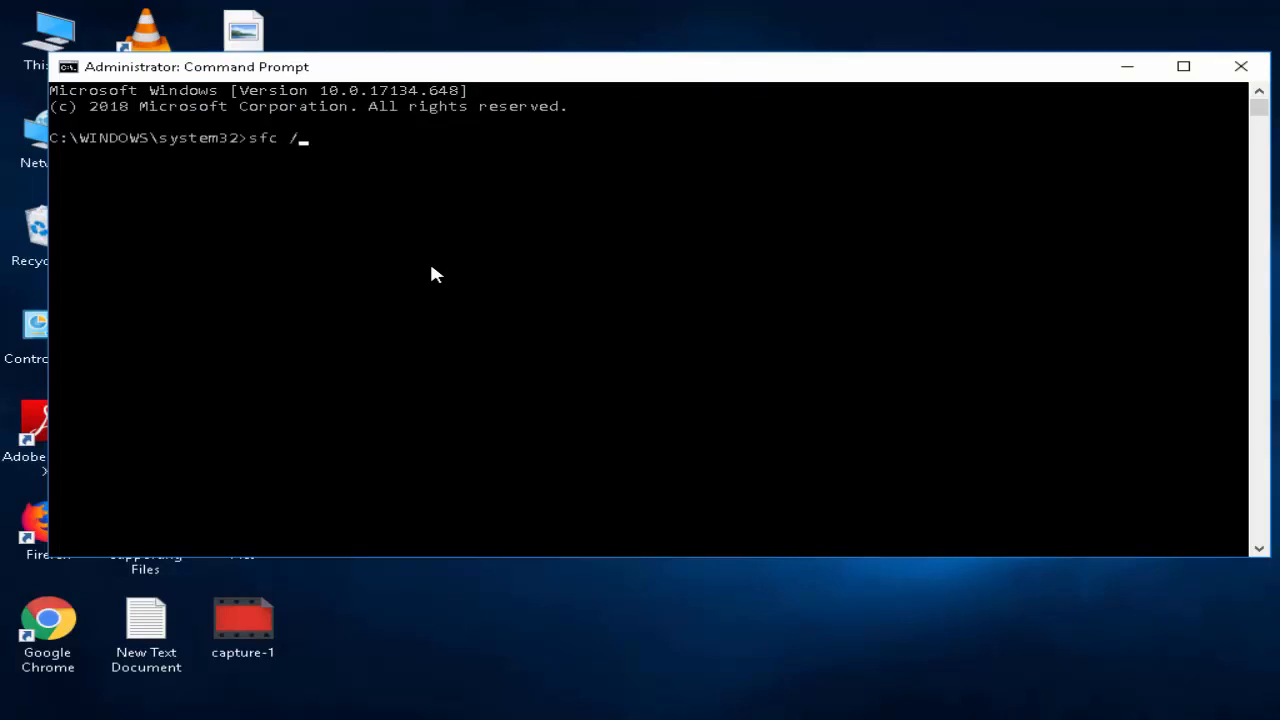
type("scannow")
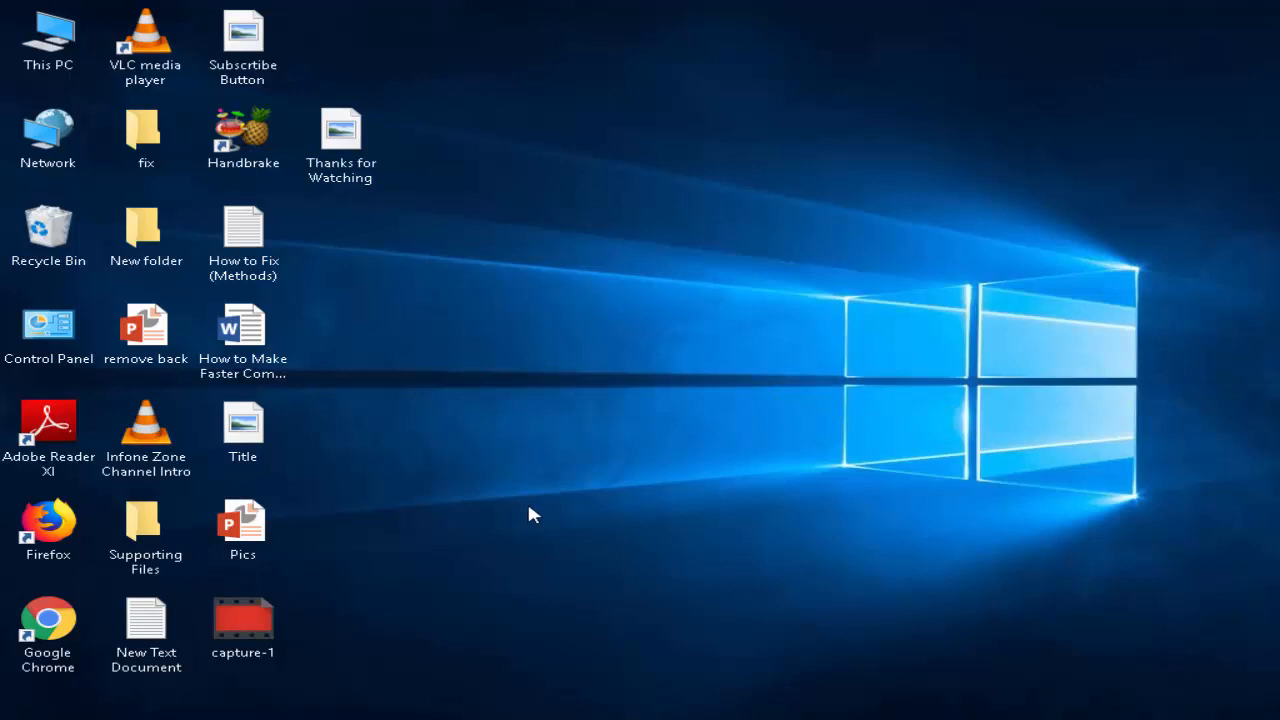
mouse_move(532, 476)
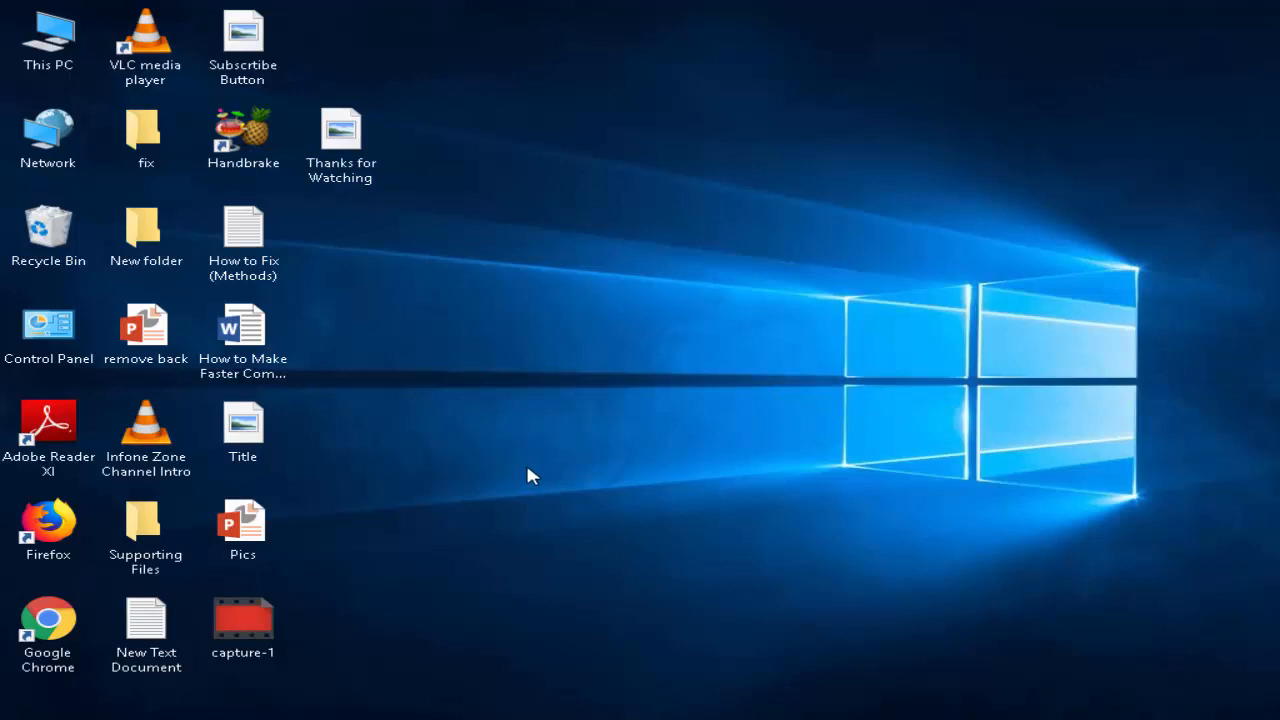
Step: Search 'cmd' from Start and launch Command Prompt as administrator again
left_click(15, 710)
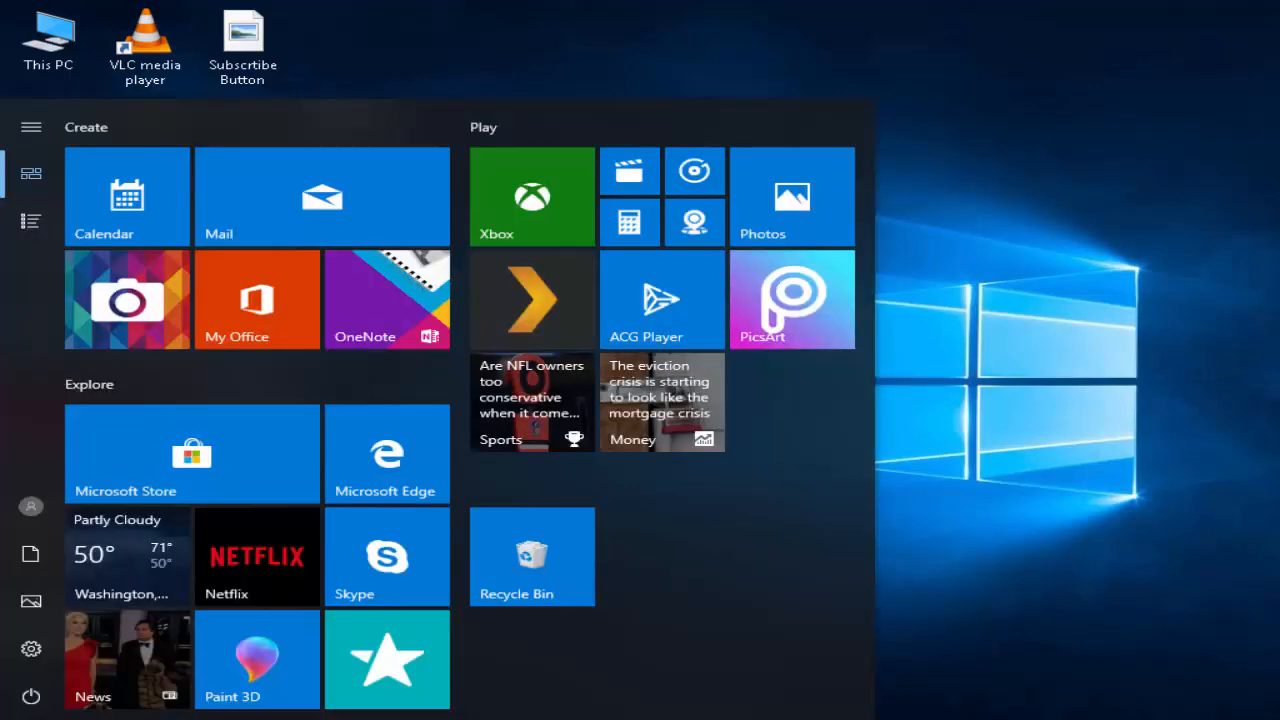
type("cmd")
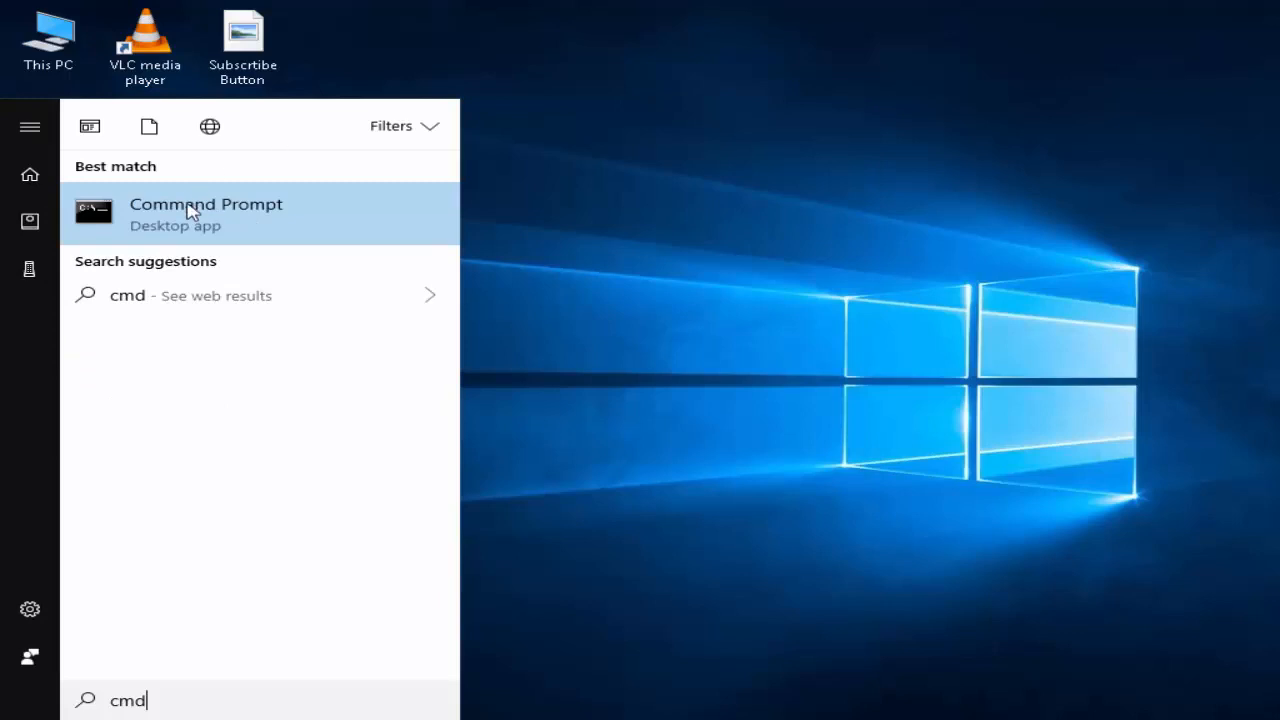
right_click(205, 210)
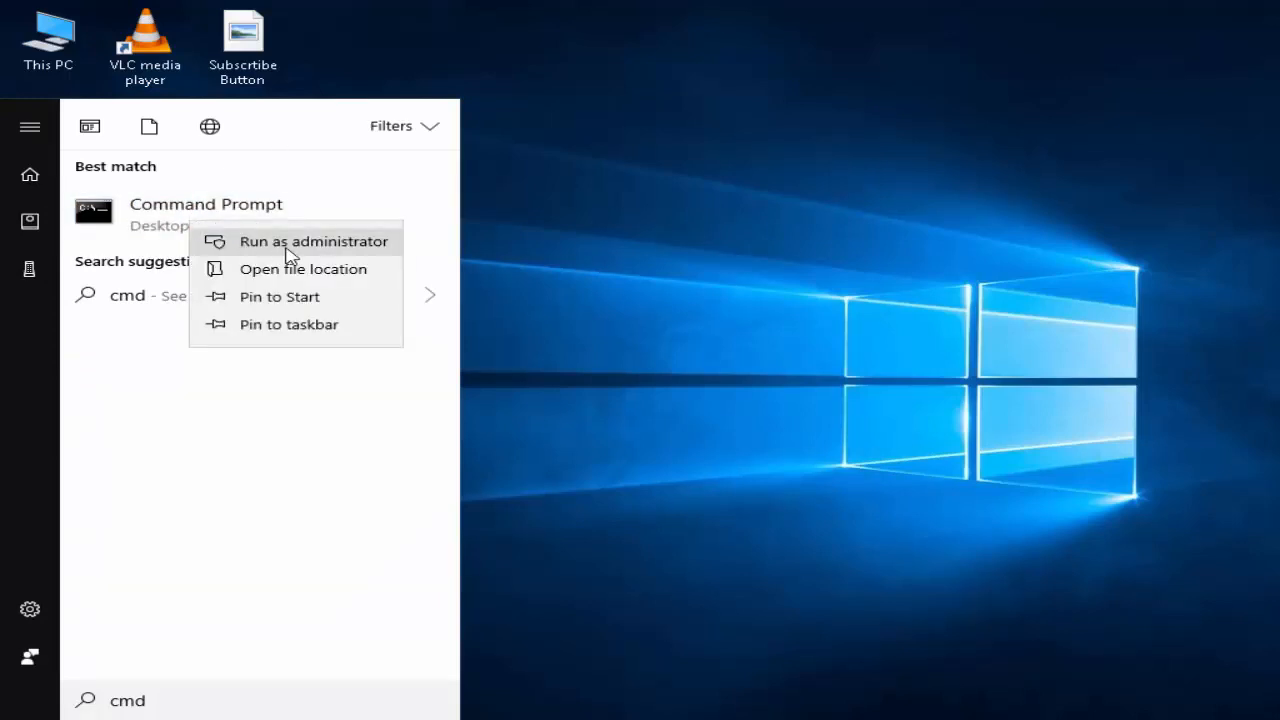
left_click(314, 241)
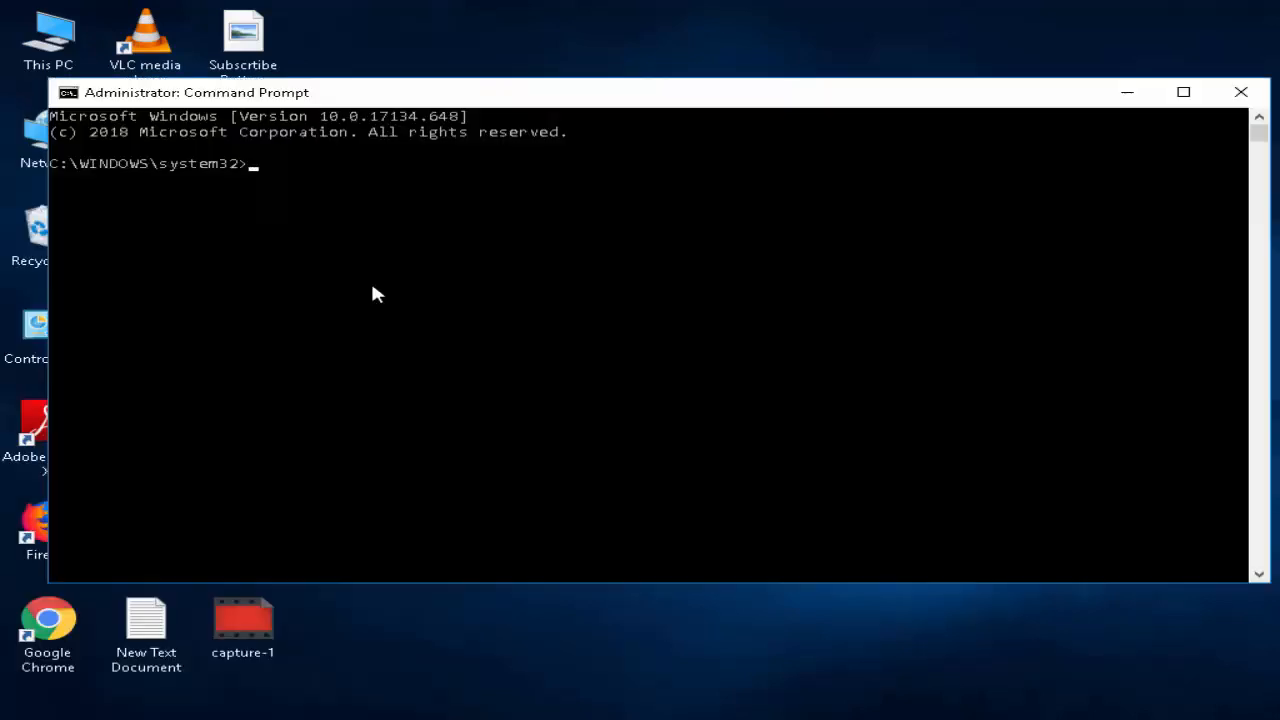
mouse_move(405, 294)
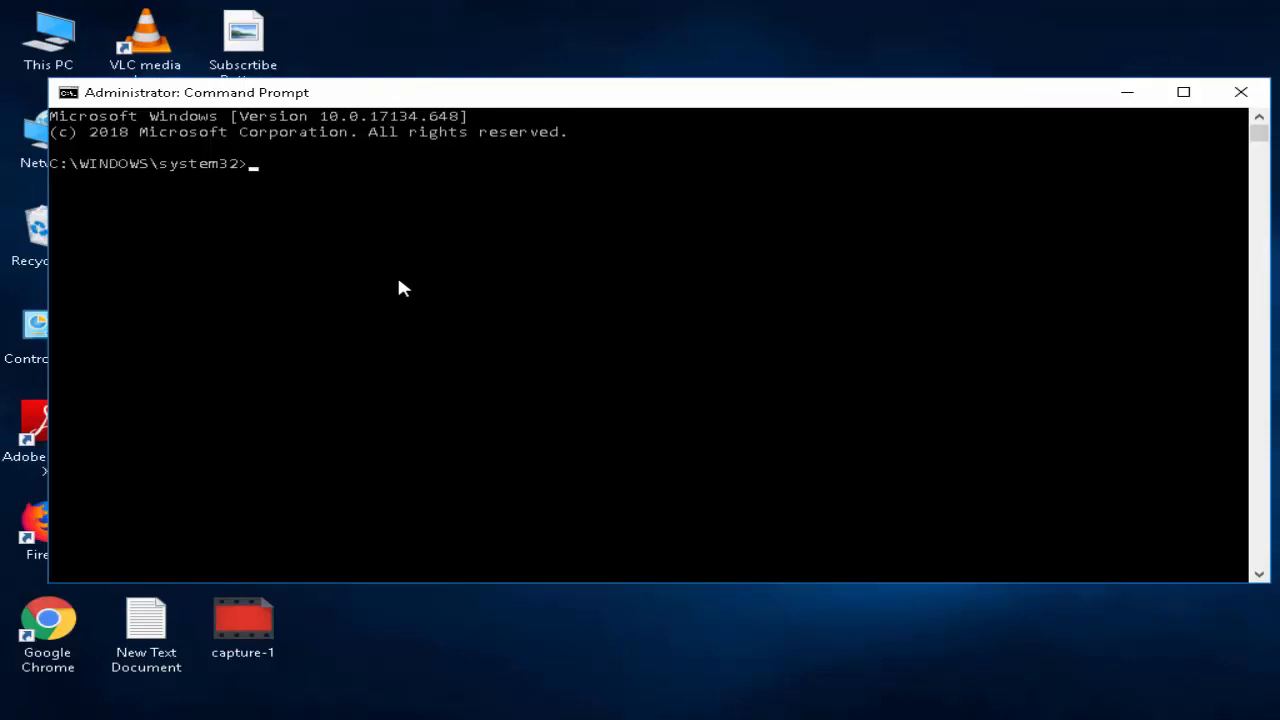
Step: Run 'Dism.exe /Online /Cleanup-image /Restorehelath', which returns Error 87
type("Dism.exe /Online /Cleanup-image /Restorehelath")
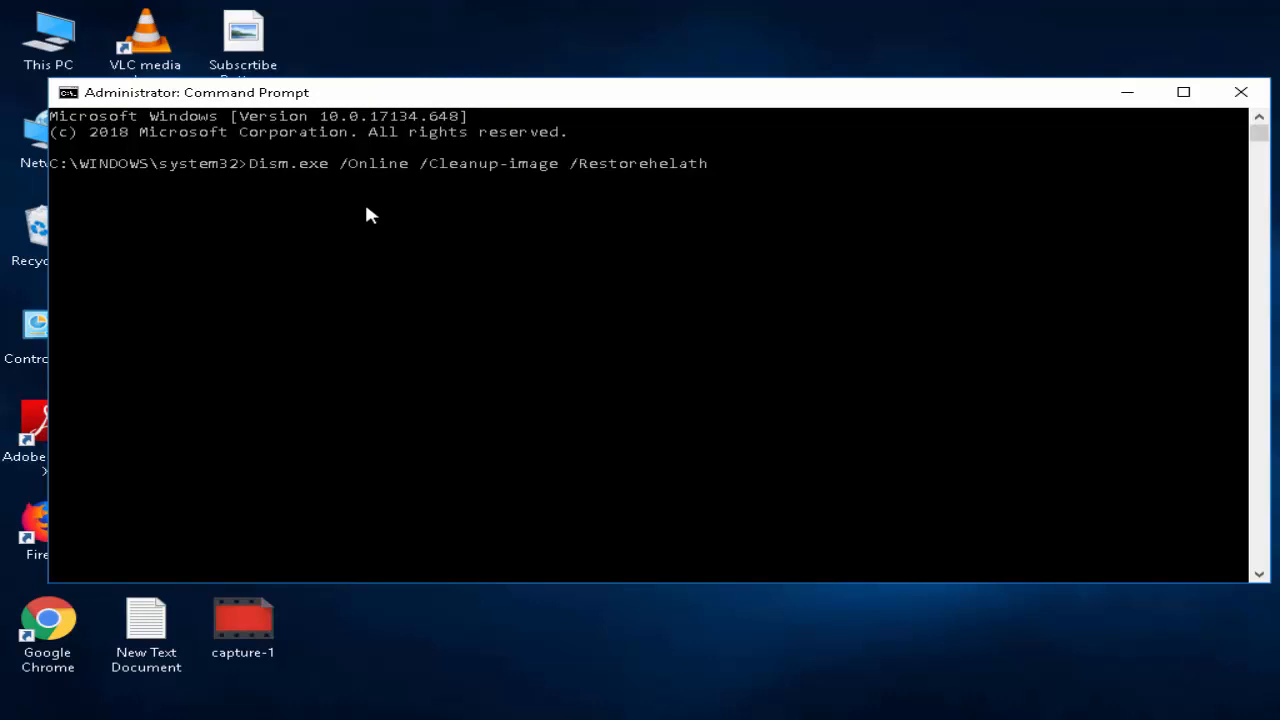
key("Return")
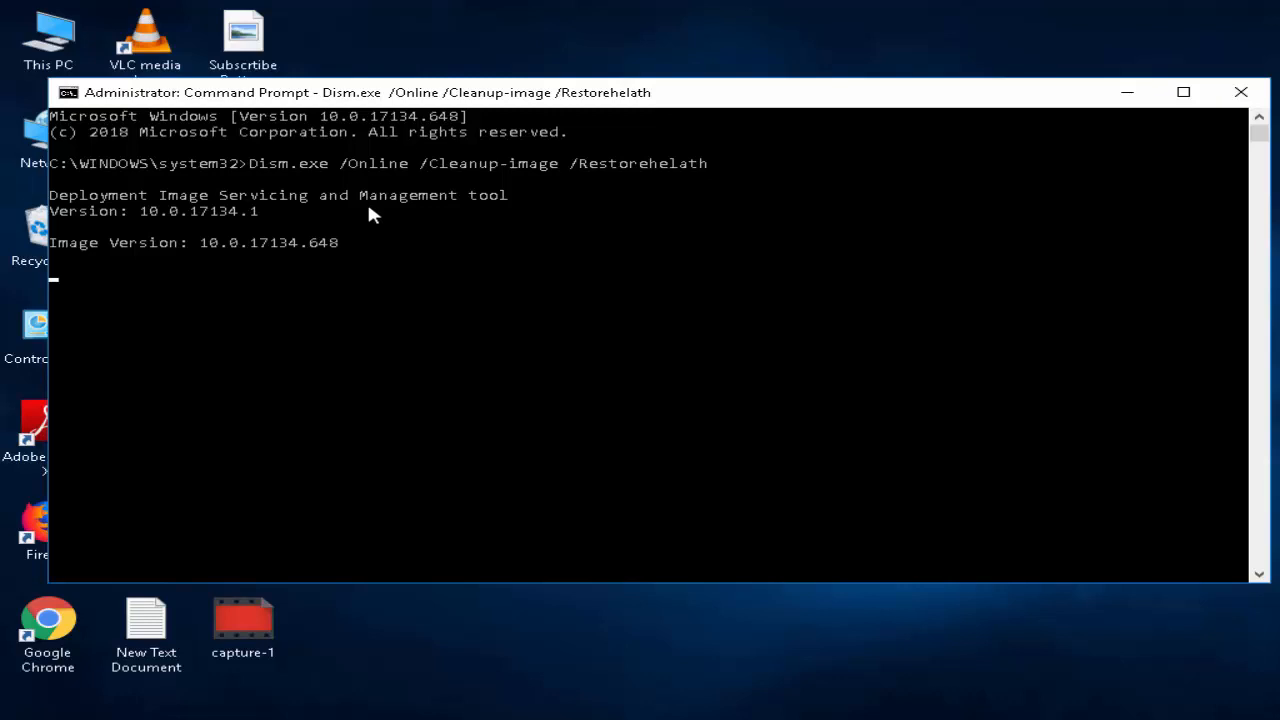
mouse_move(625, 260)
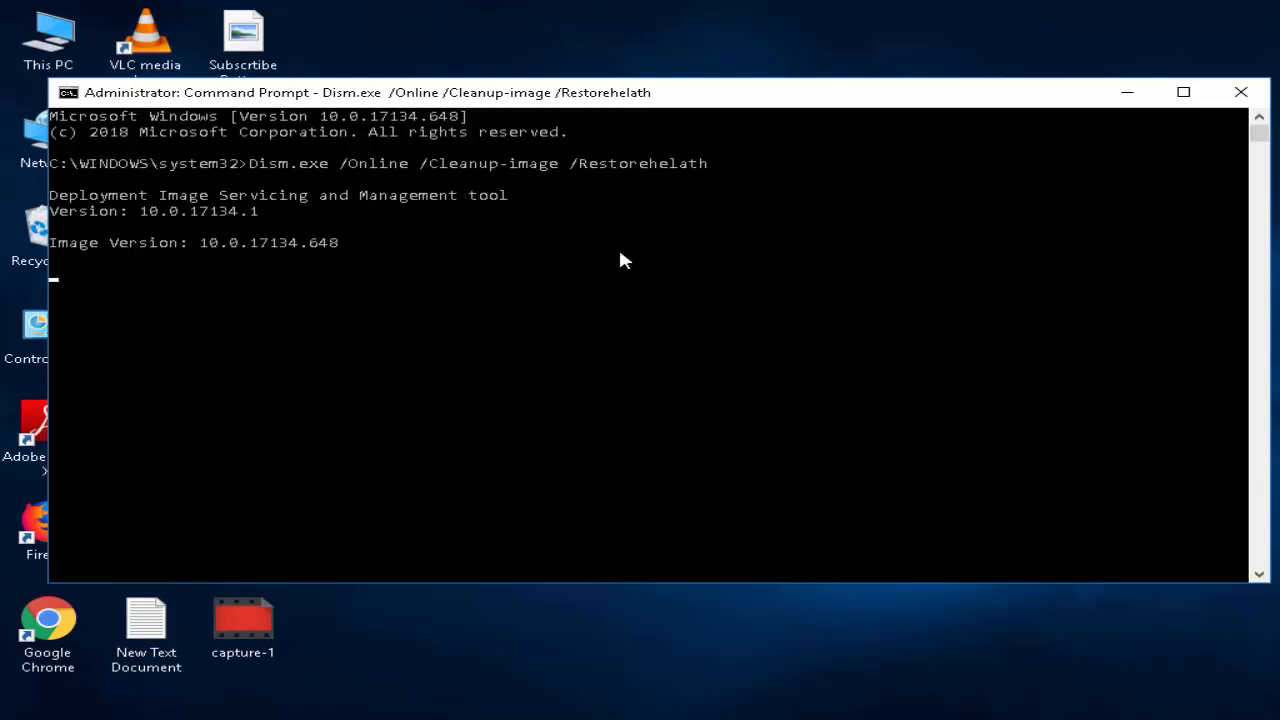
key("Return")
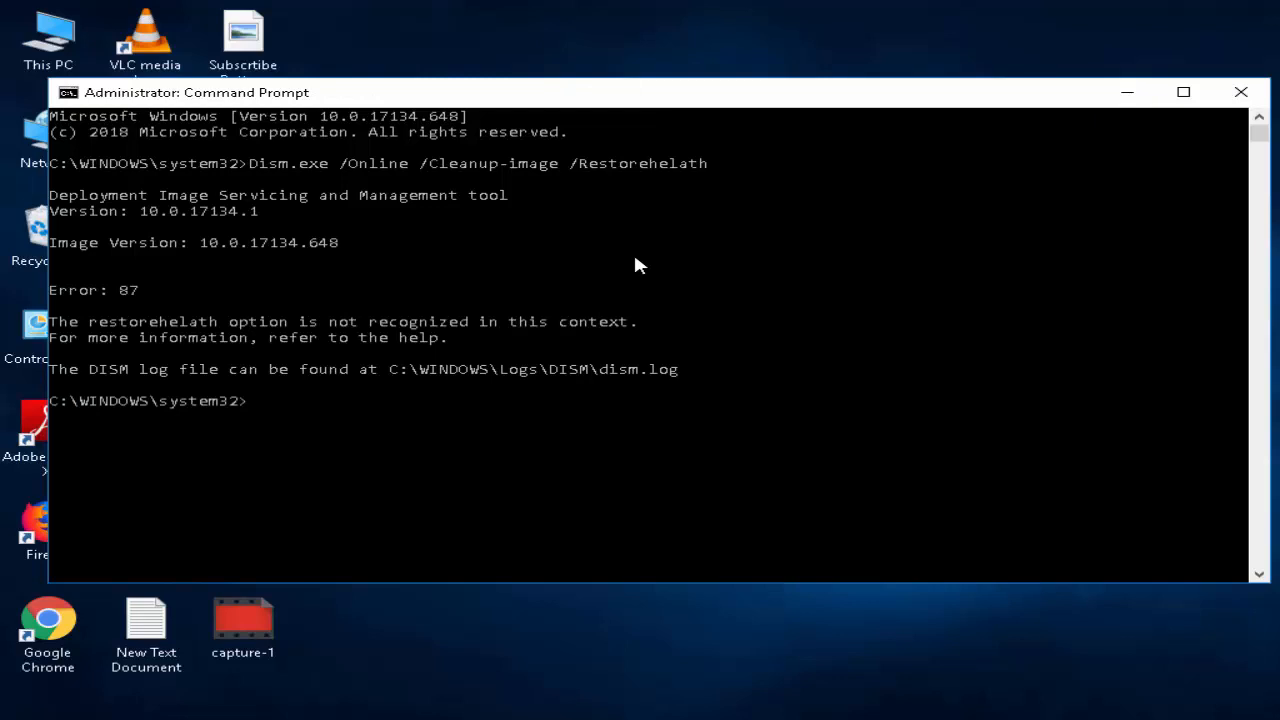
mouse_move(648, 272)
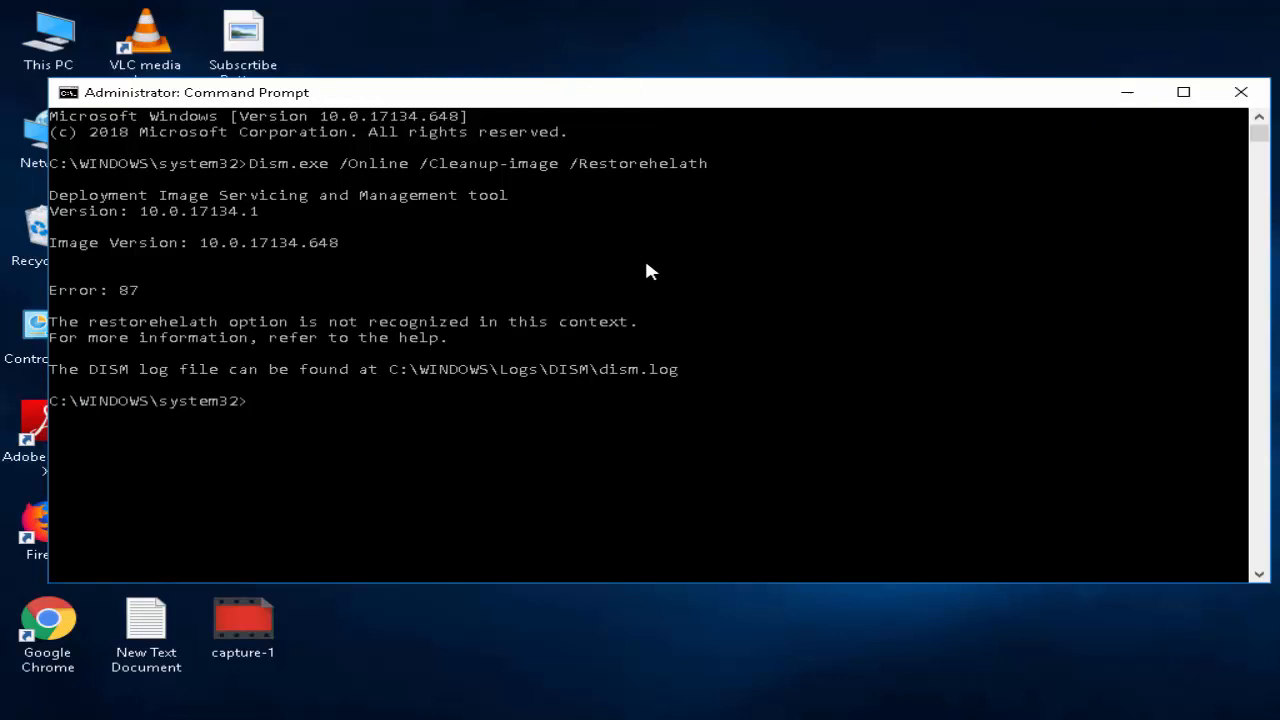
mouse_move(1241, 92)
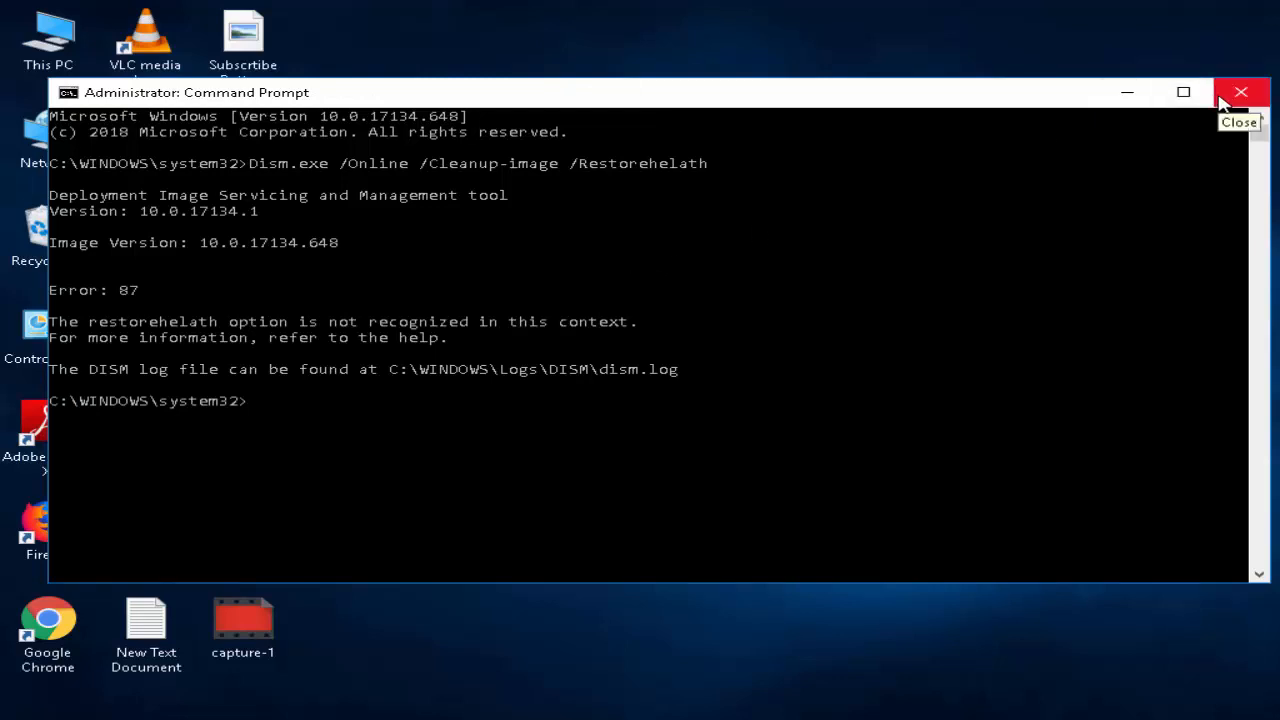